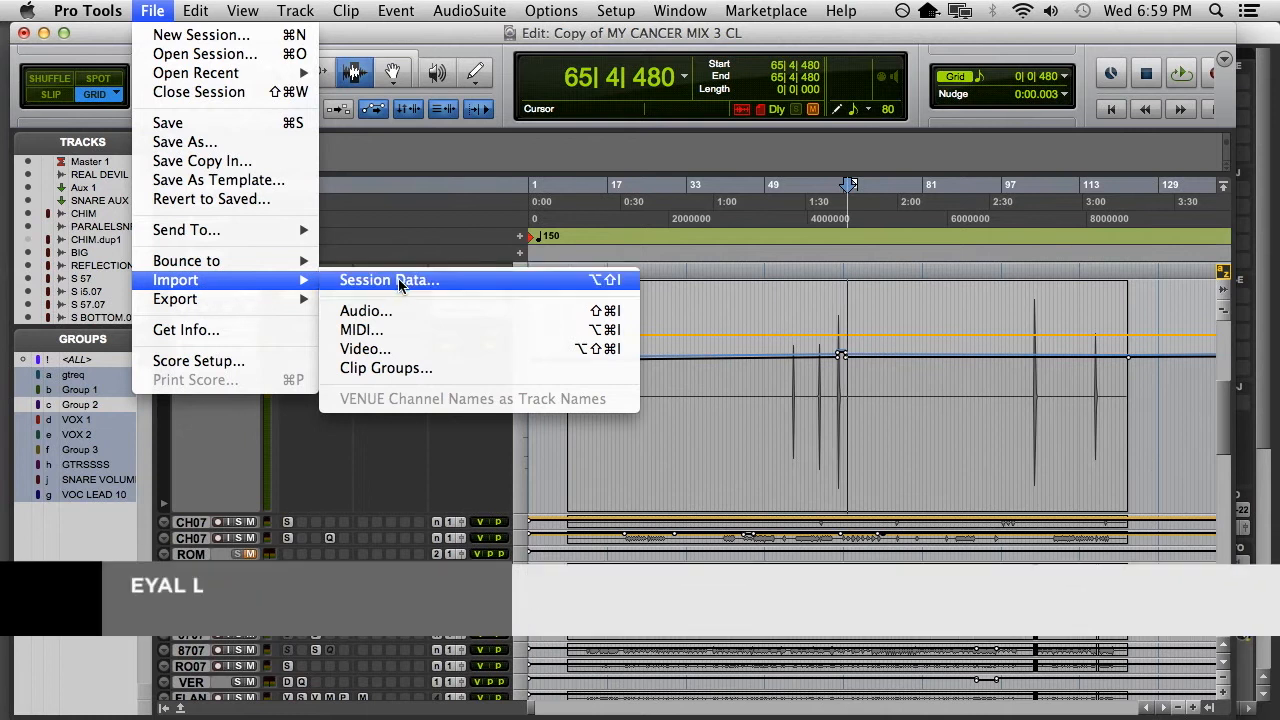
Step: Open the Import Session Data dialog for the copy of MY CANCER MIX 3
left_click(388, 280)
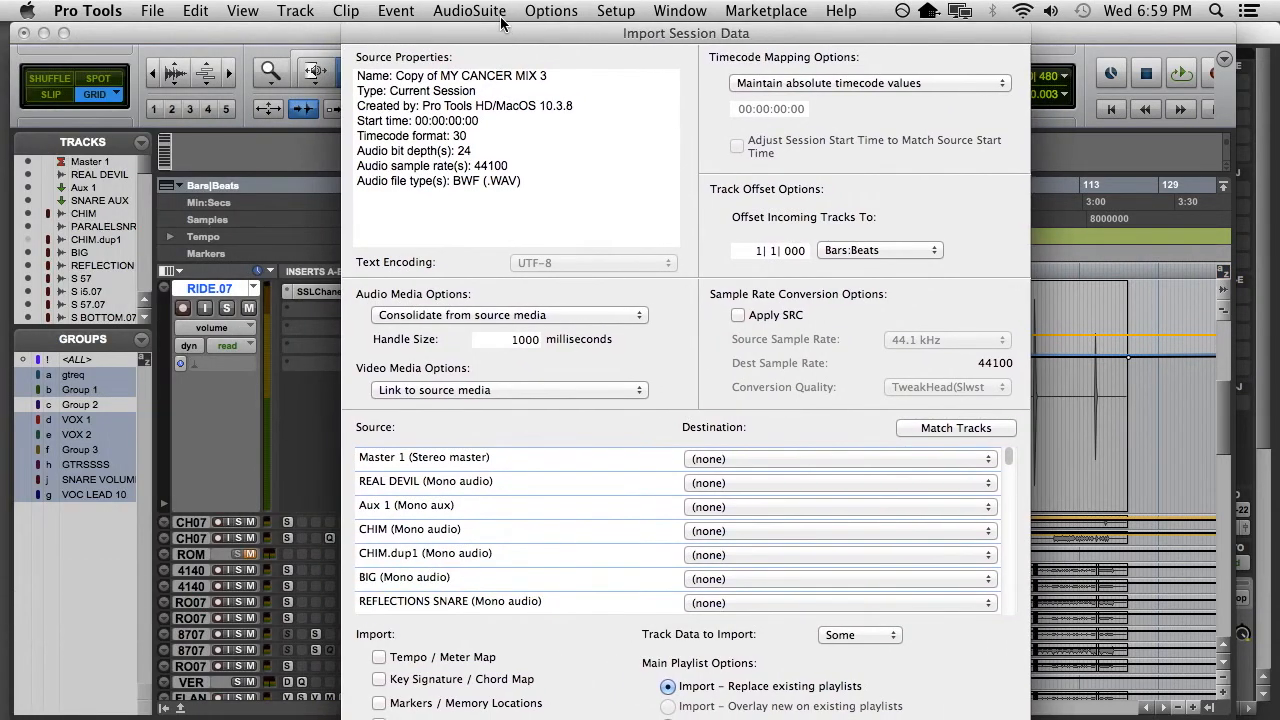
mouse_move(492, 656)
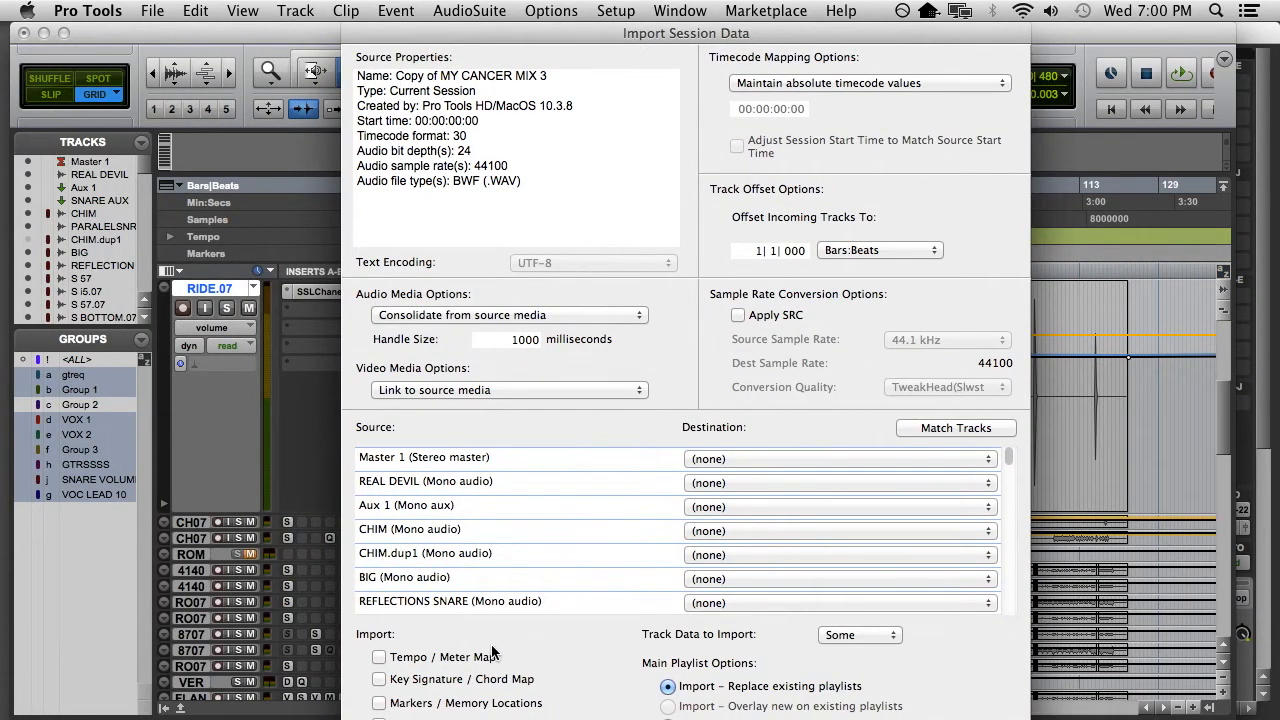
Step: Tick Tempo/Meter Map, Key Signature/Chord Map and Markers/Memory Locations for import
left_click(378, 656)
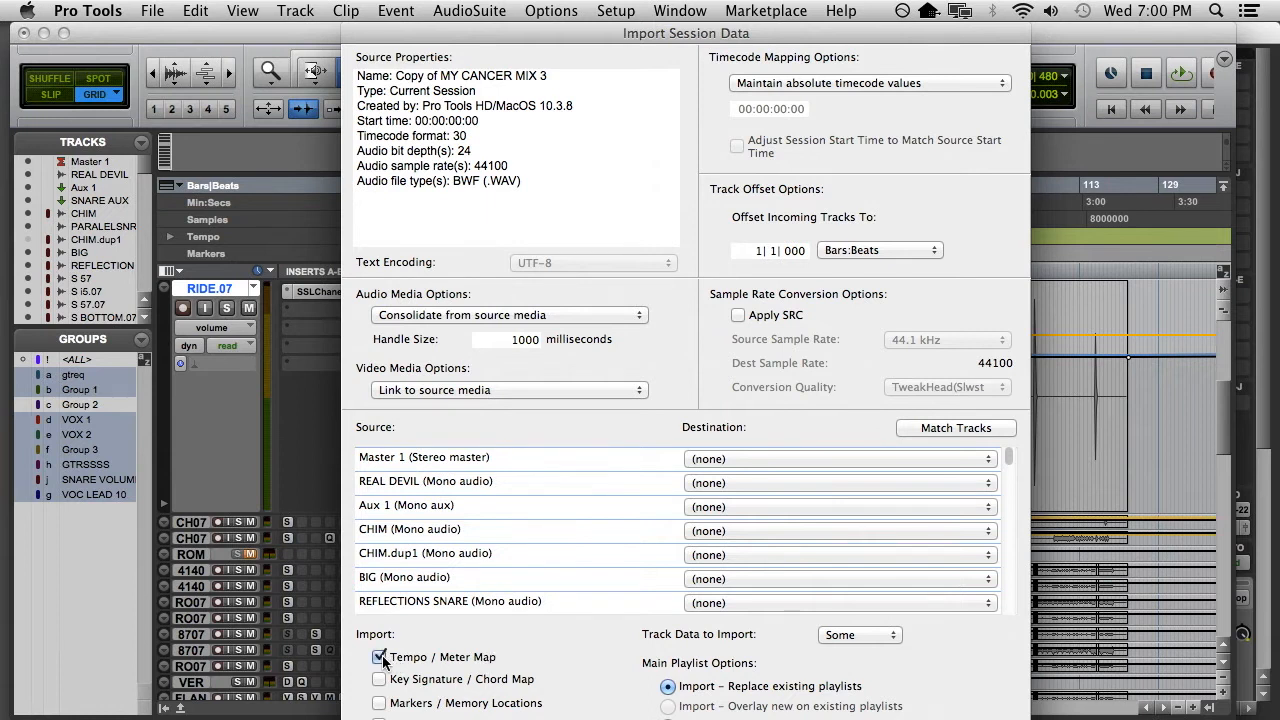
left_click(375, 678)
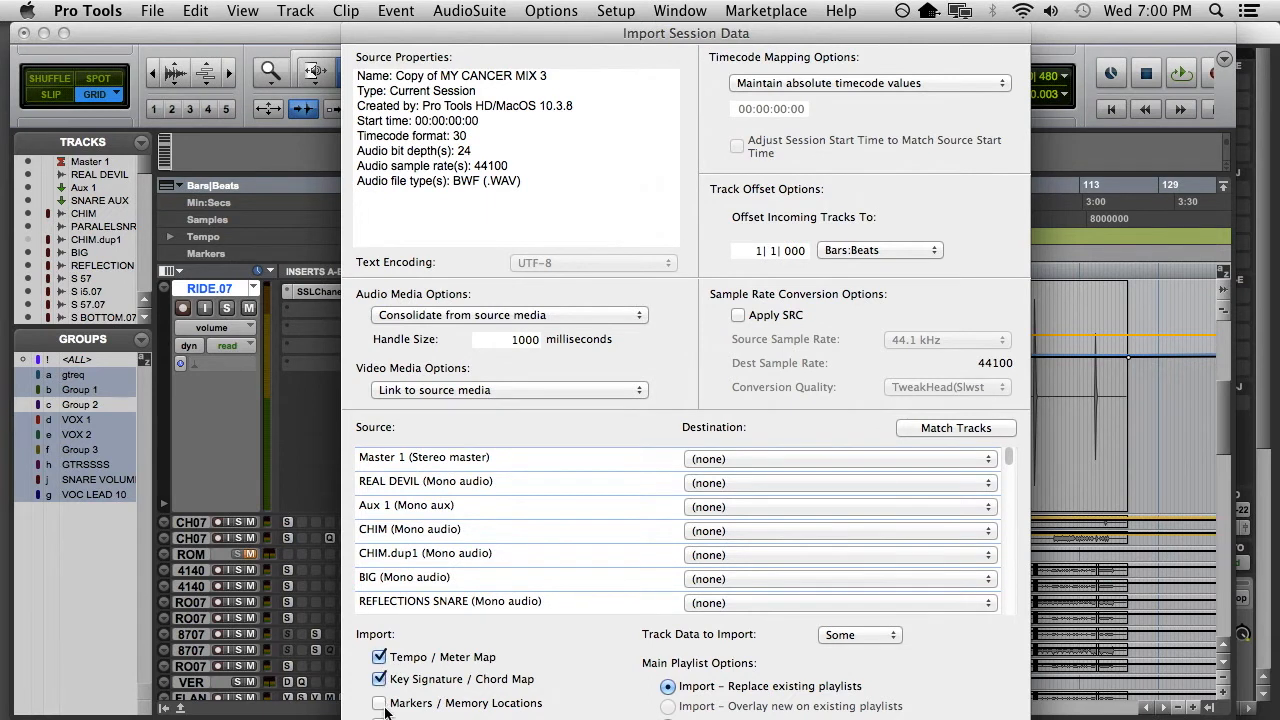
left_click(380, 703)
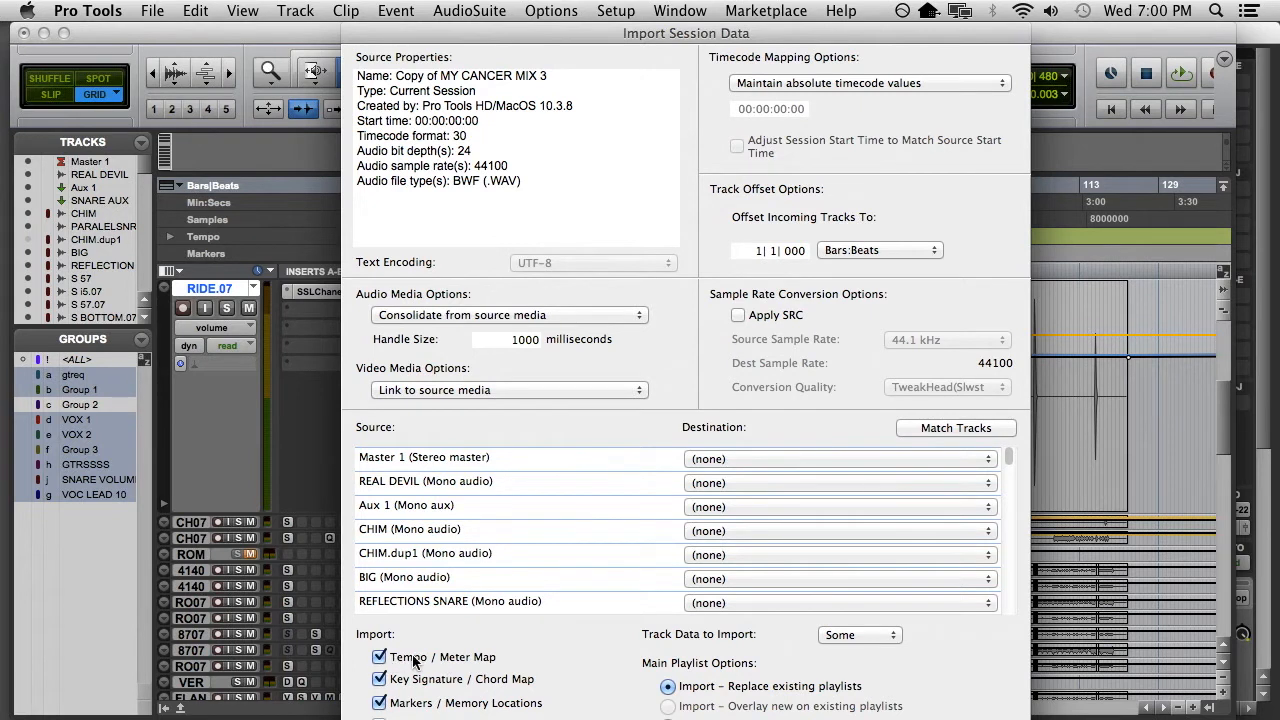
mouse_move(971, 437)
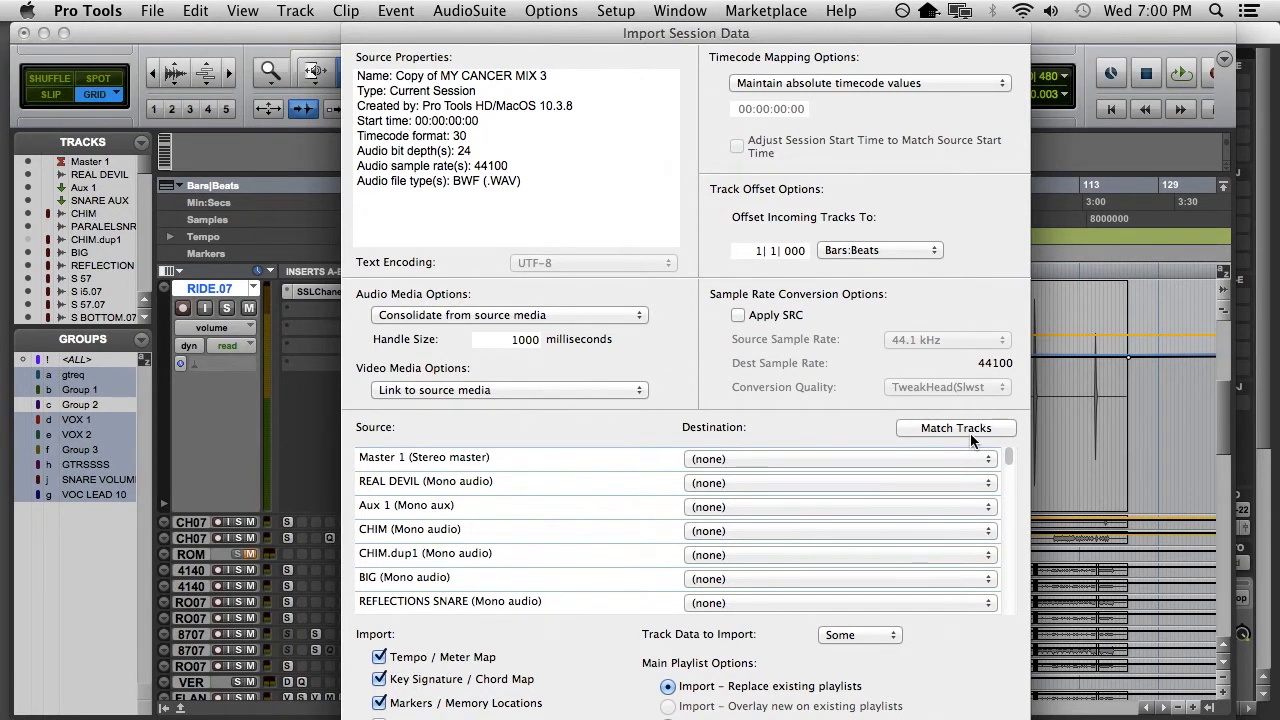
Step: Match tracks by name, set track data to None, then re-add one type
left_click(956, 428)
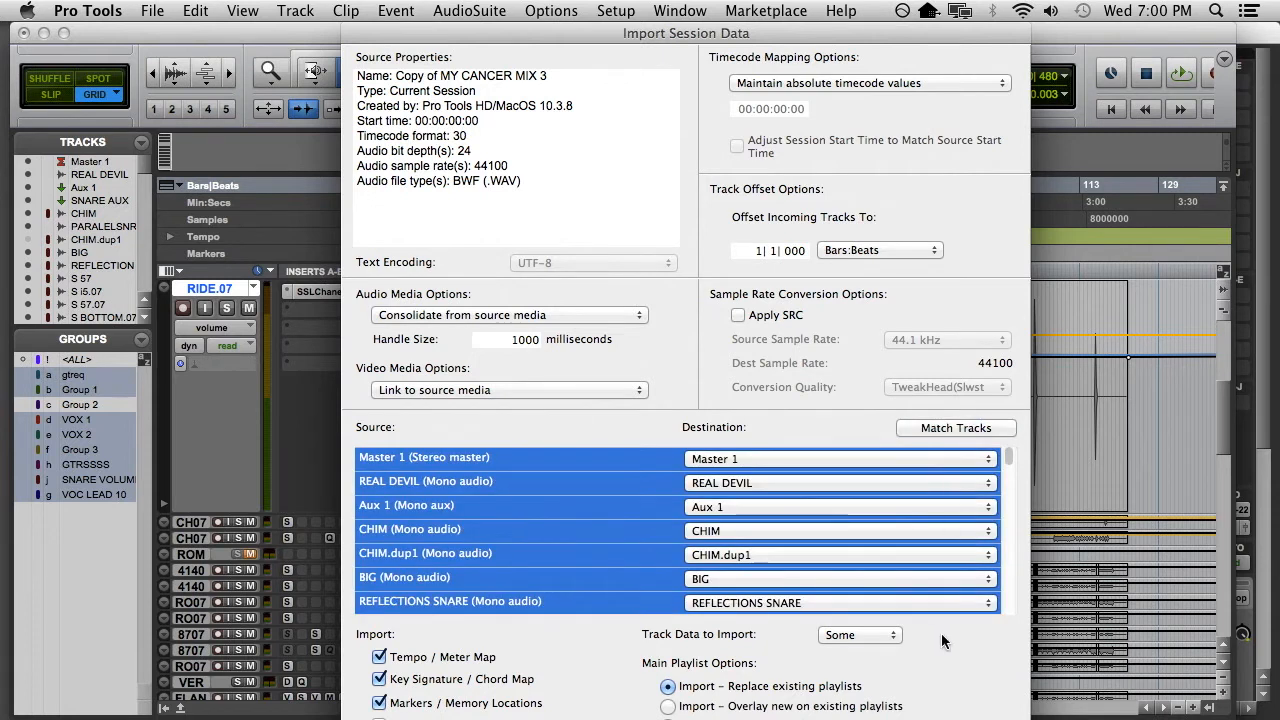
left_click(859, 635)
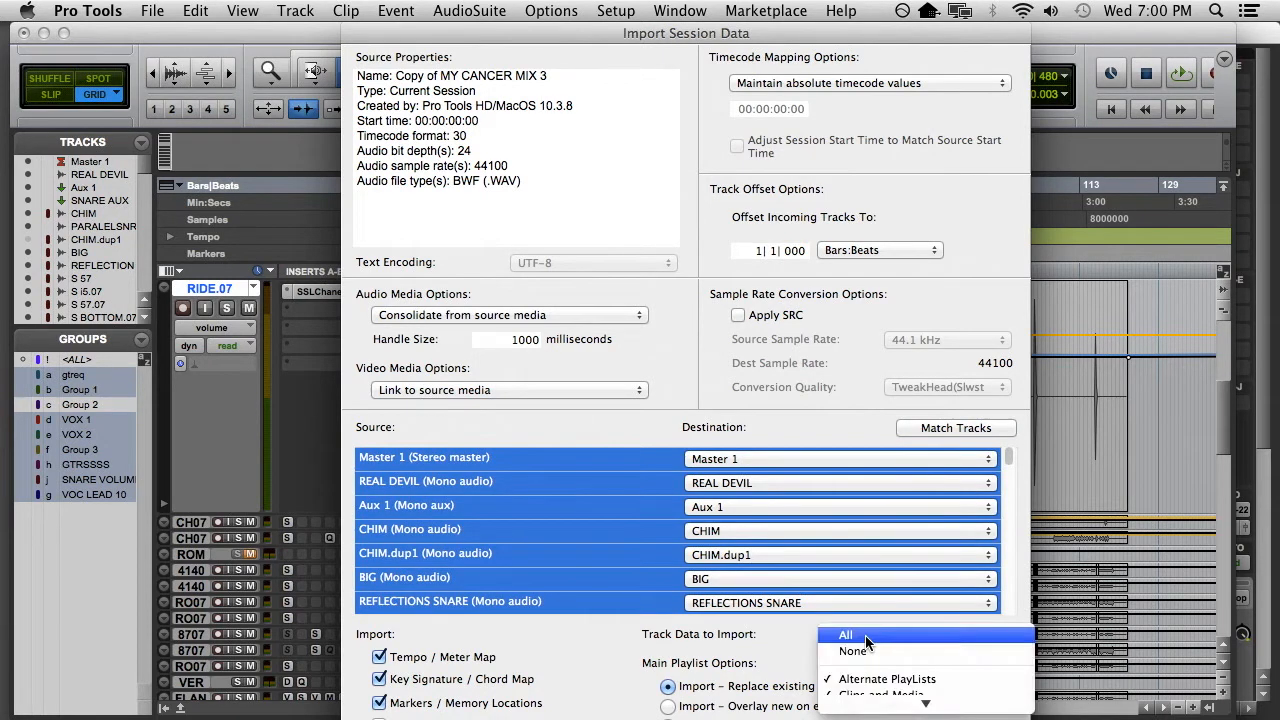
left_click(845, 635)
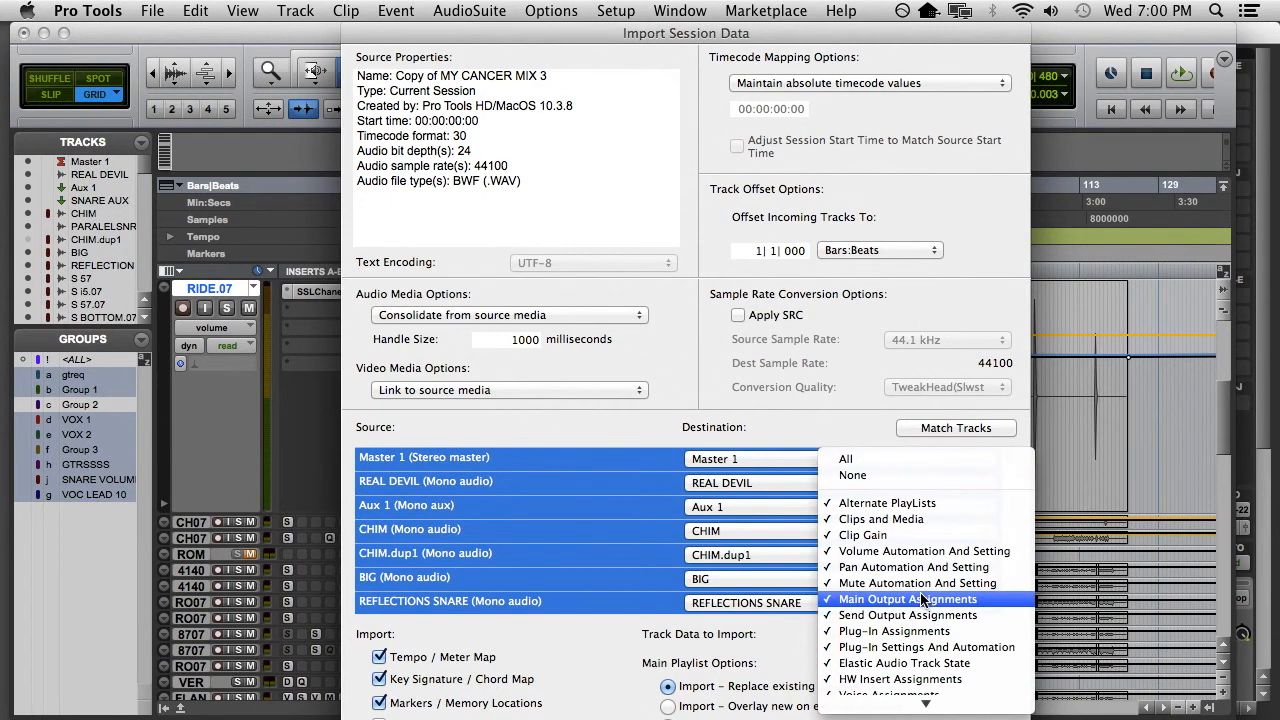
mouse_move(861, 535)
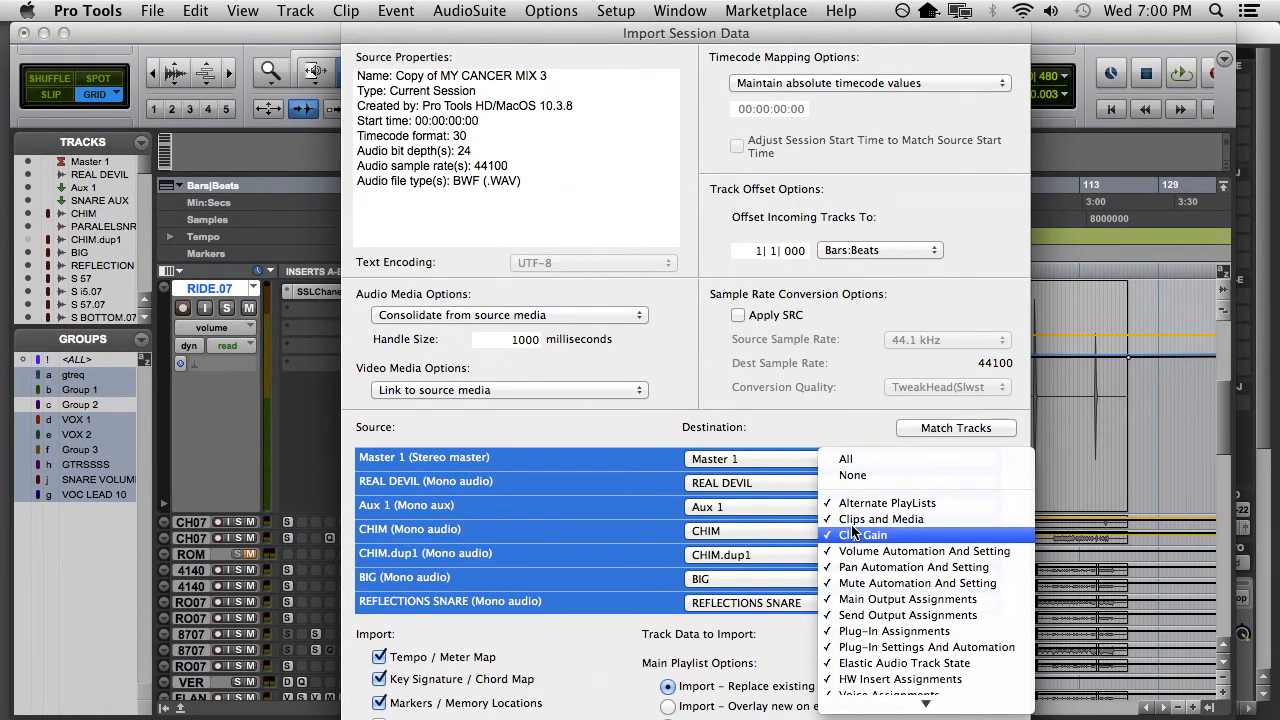
mouse_move(853, 475)
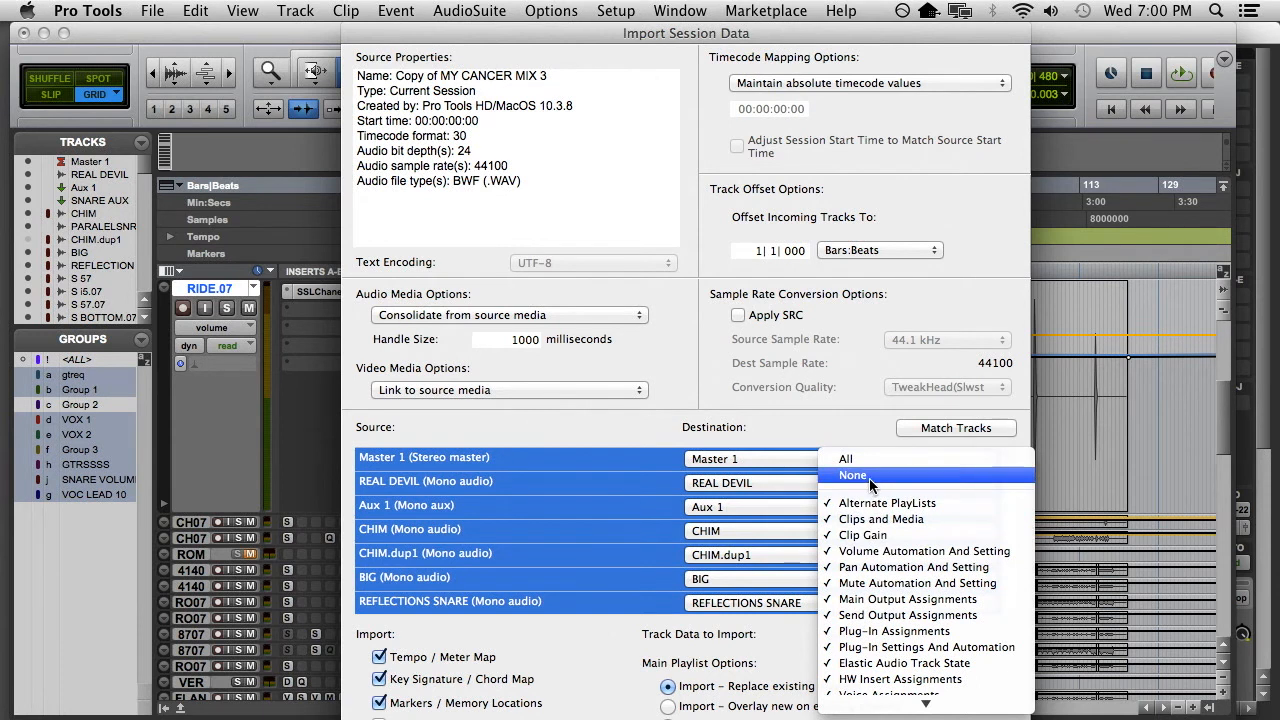
left_click(853, 474)
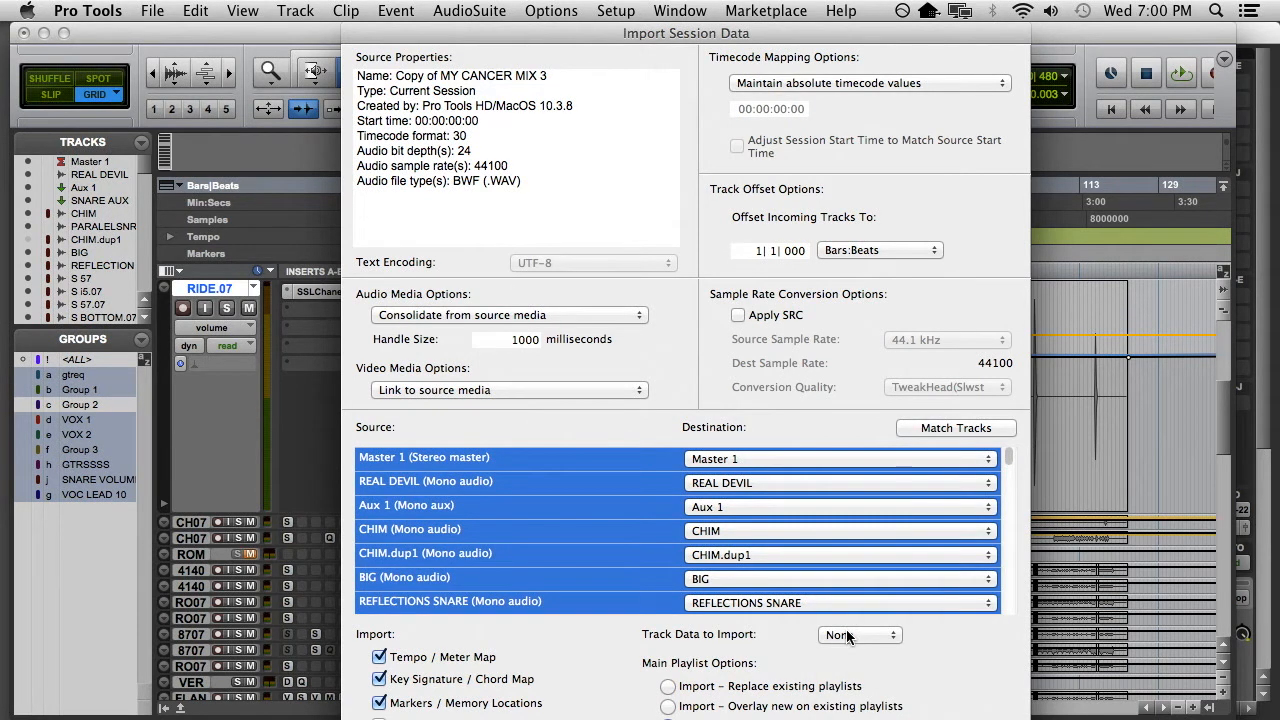
left_click(860, 635)
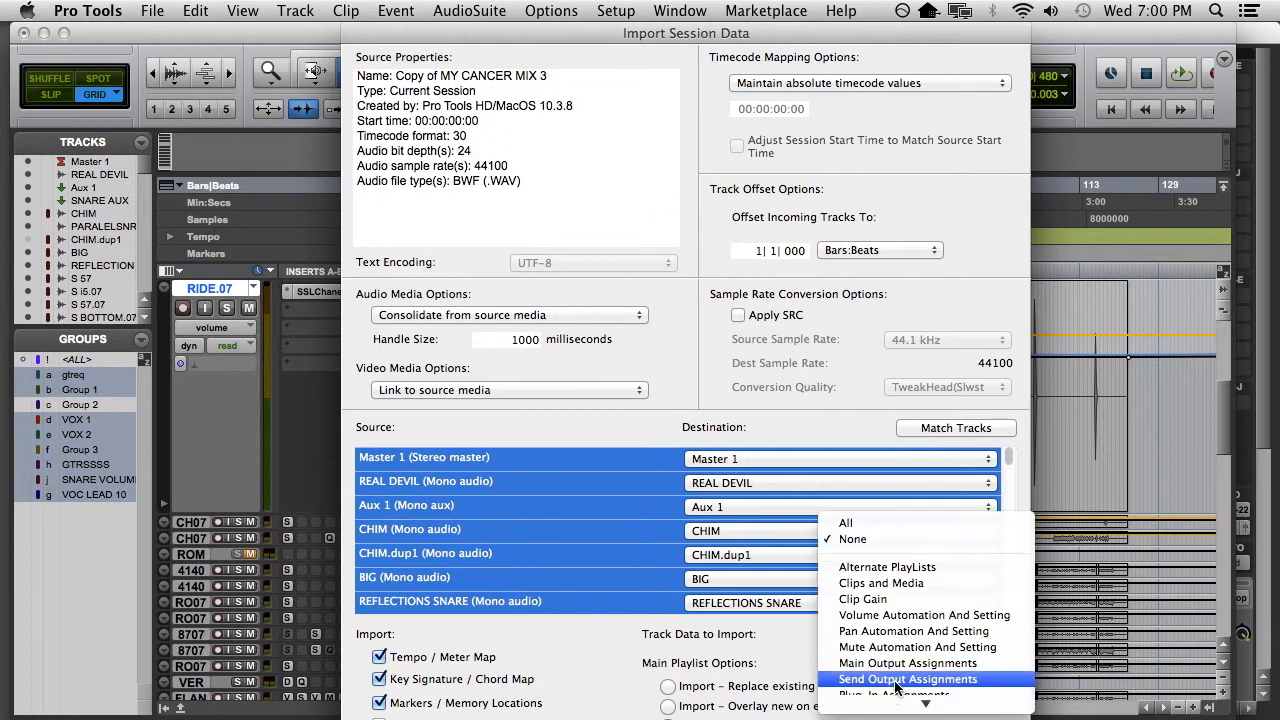
left_click(899, 679)
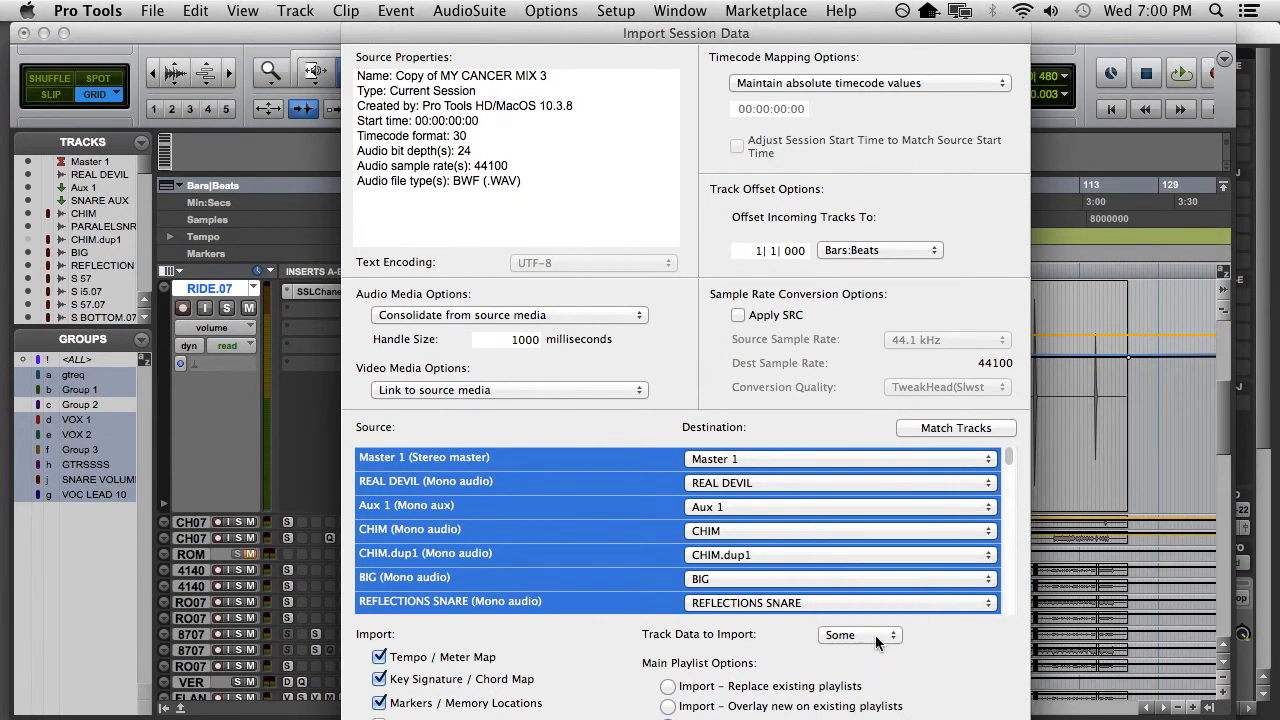
left_click(860, 635)
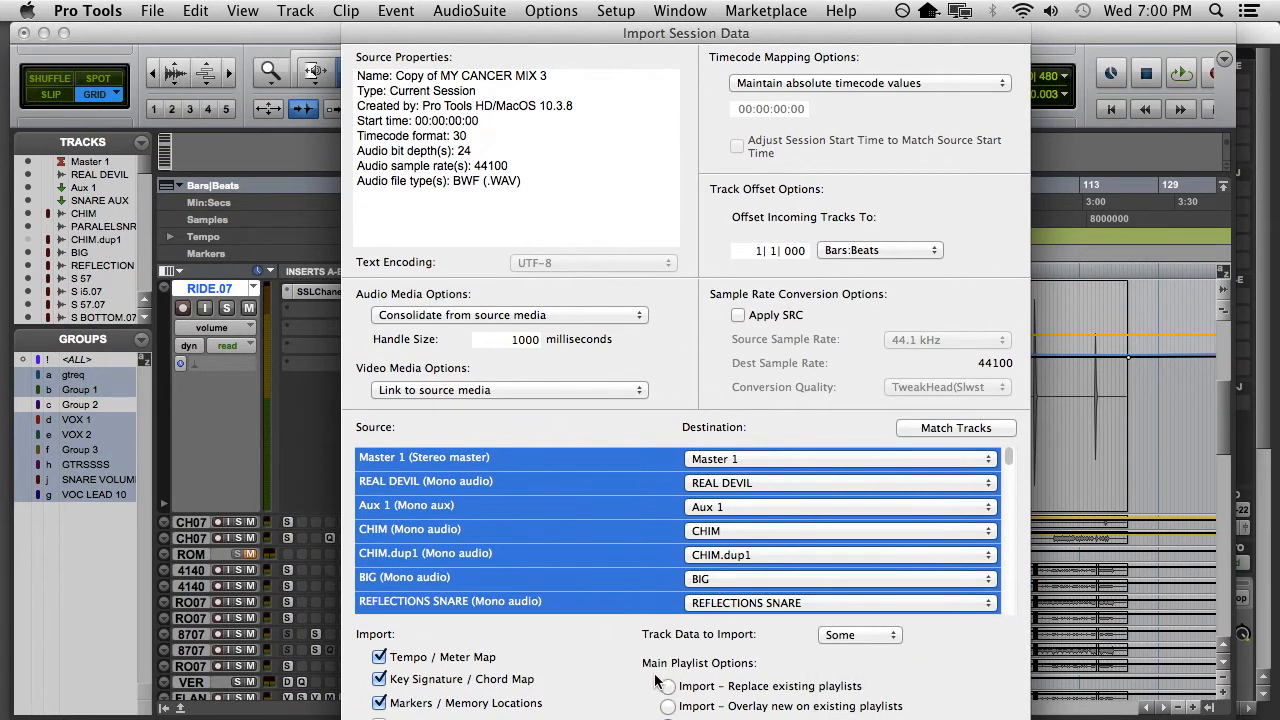
Step: Set Main Playlist Options to Import – Replace existing playlists
left_click(667, 686)
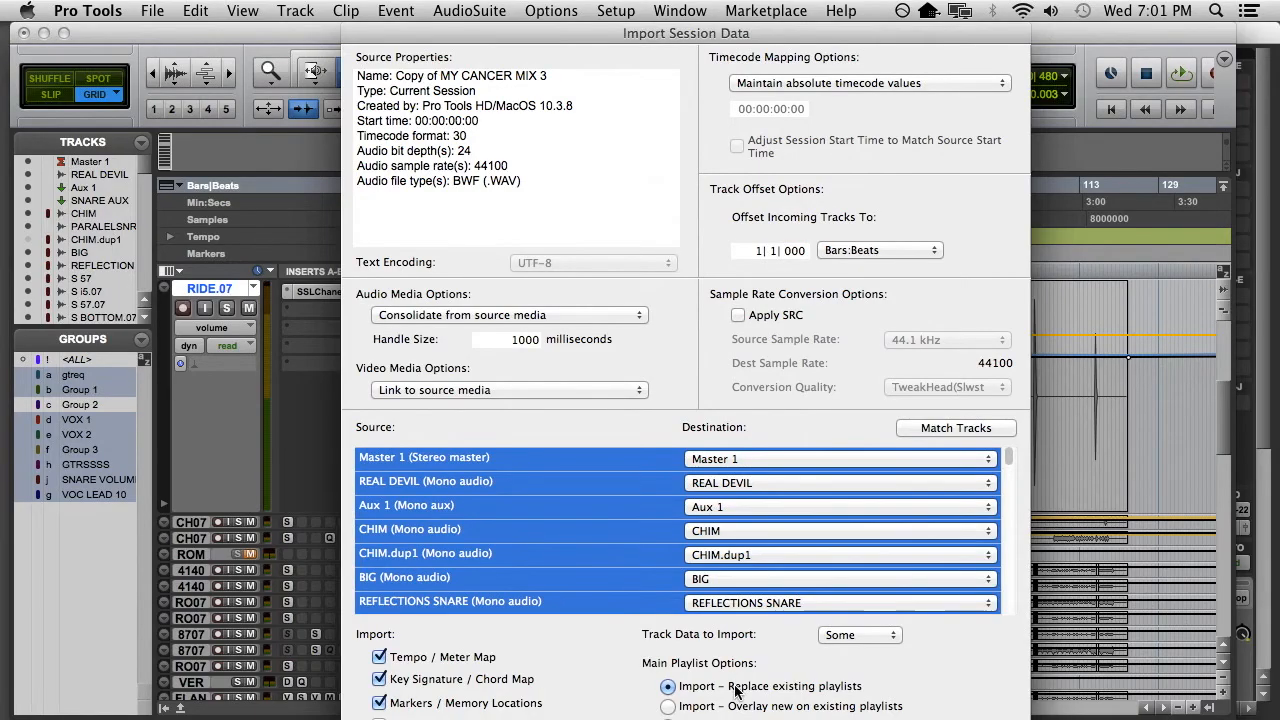
Step: Review the track data menu showing Alternate Playlists, Clips and Media, and Clip Gain checked
left_click(859, 635)
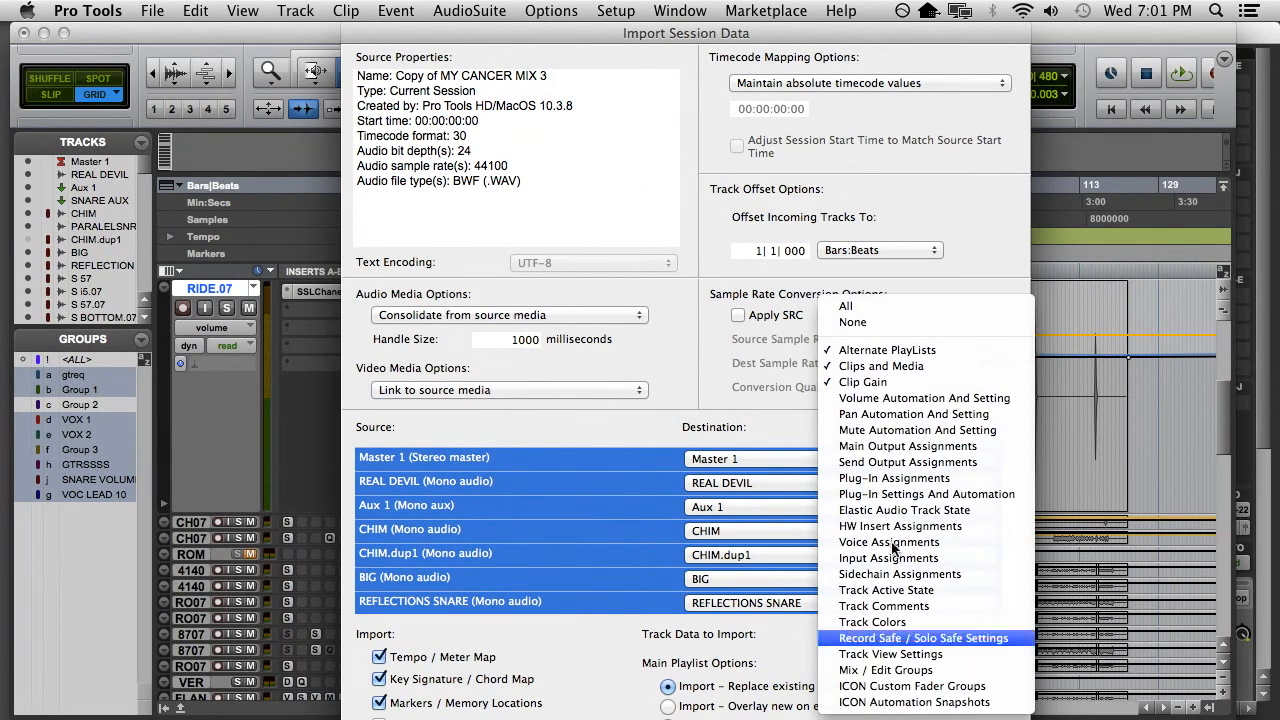
mouse_move(895, 366)
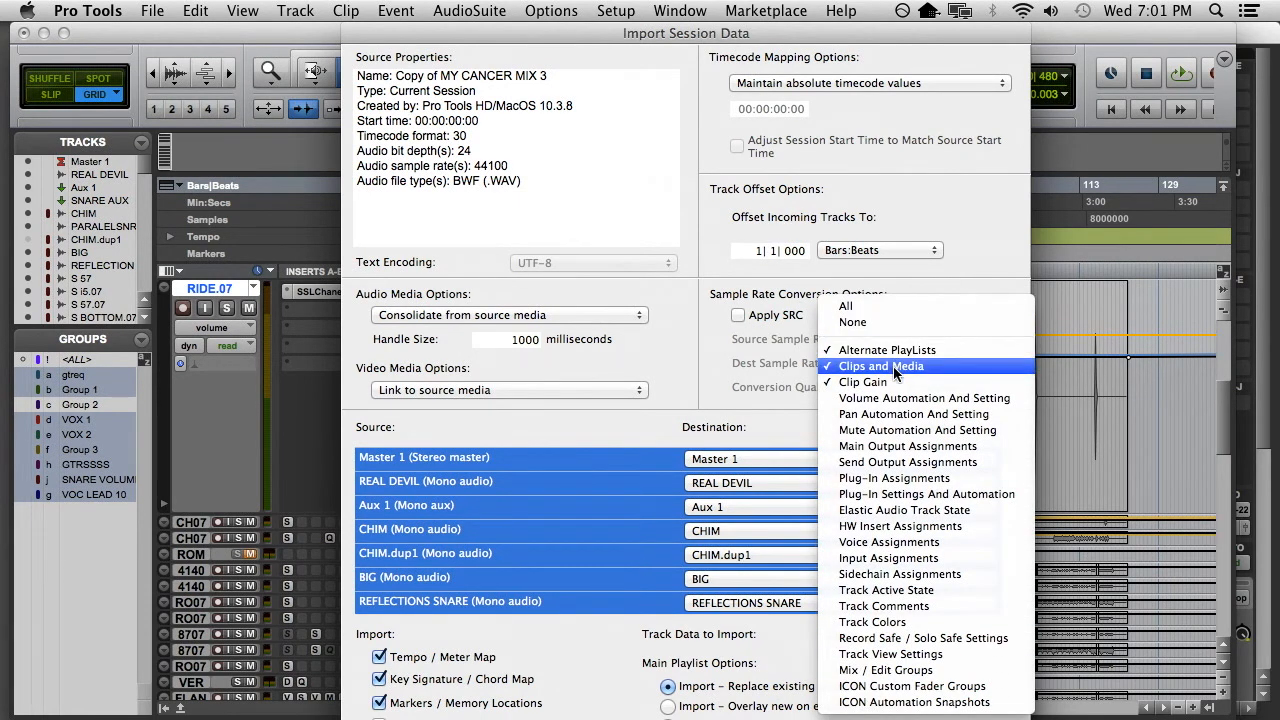
mouse_move(886, 349)
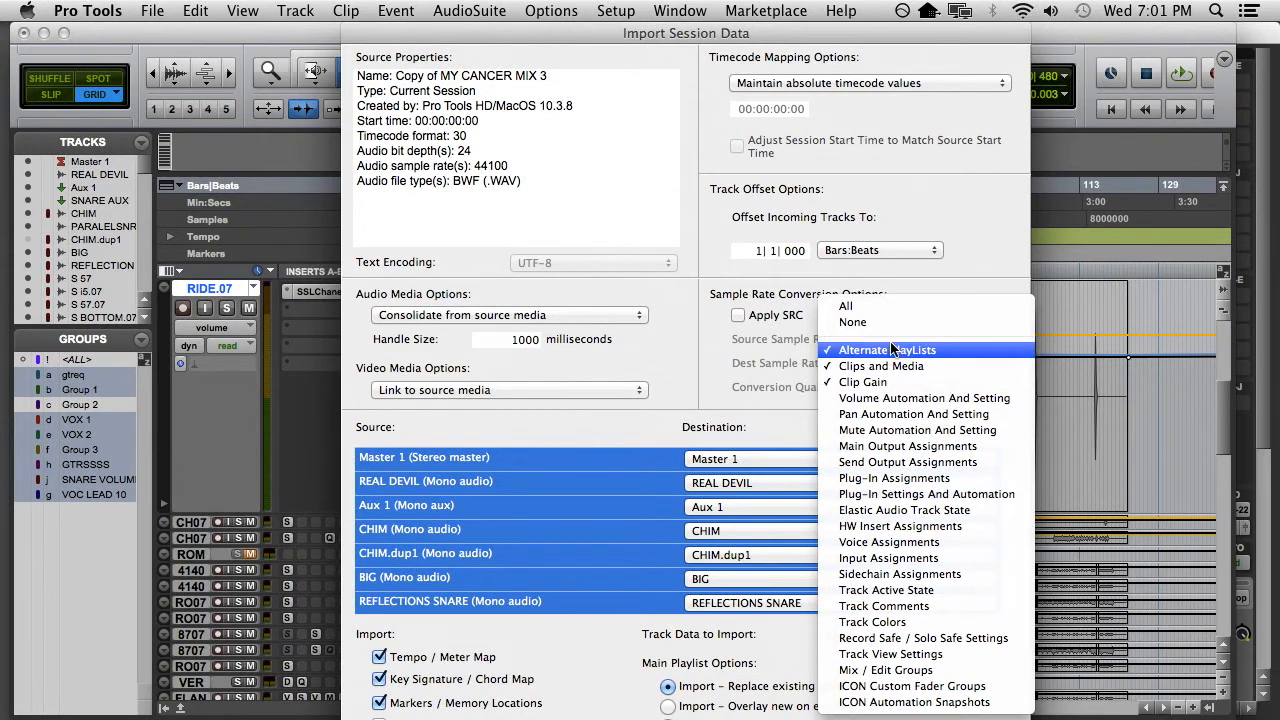
mouse_move(883, 606)
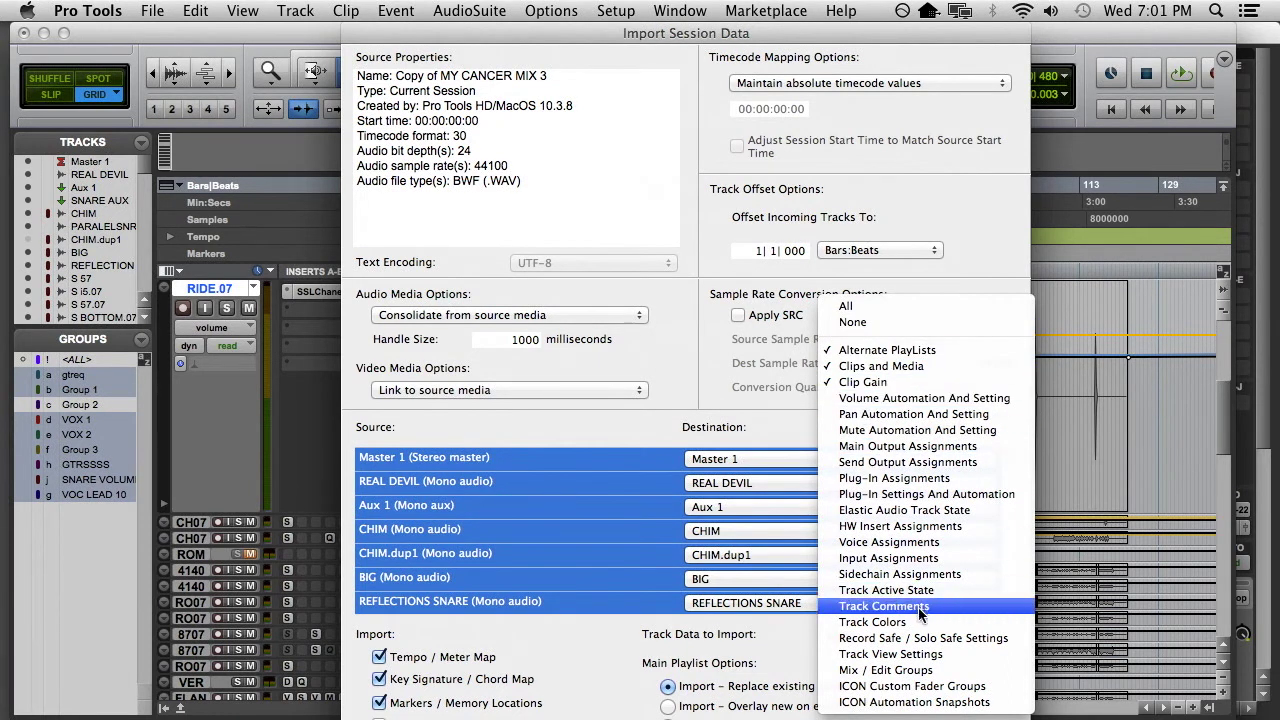
mouse_move(891, 606)
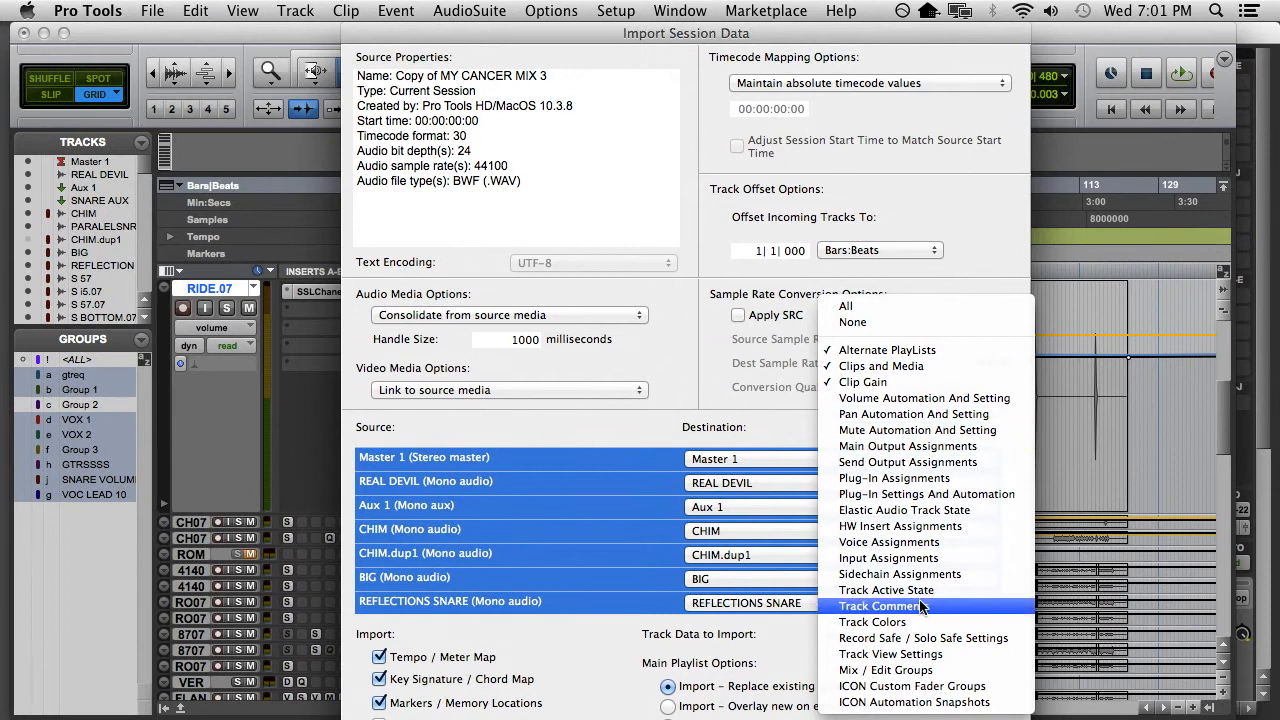